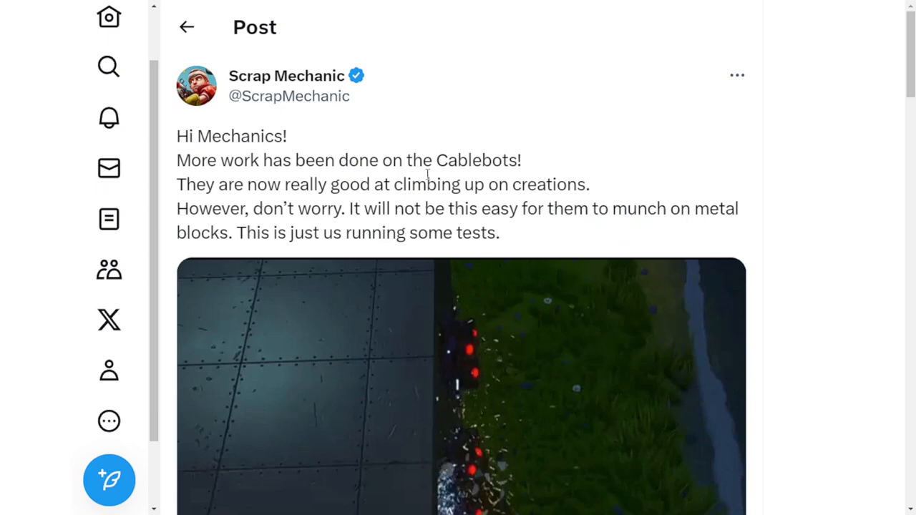
# - Leave the Cablebots post and bring the Scrap Mechanic derelict mines post into view on the timeline
pyautogui.doubleClick(449, 160)
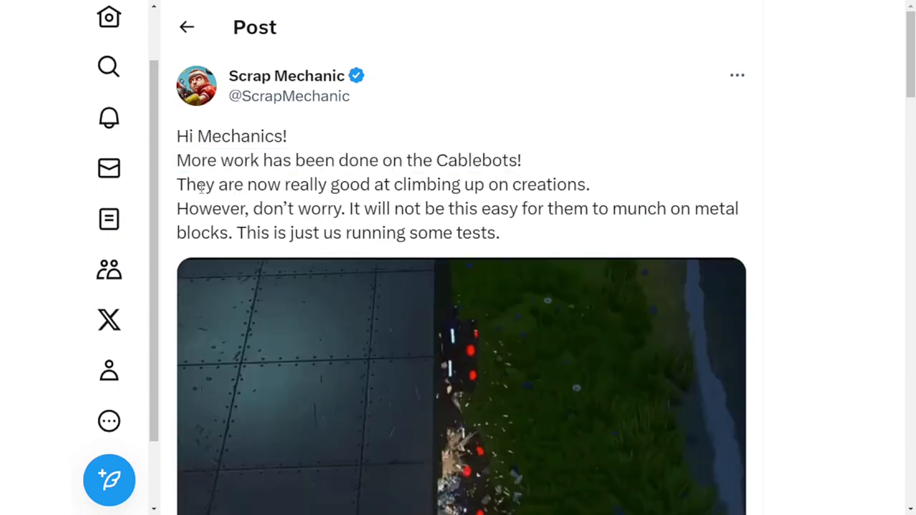
pyautogui.moveTo(194, 184); pyautogui.dragTo(533, 184)
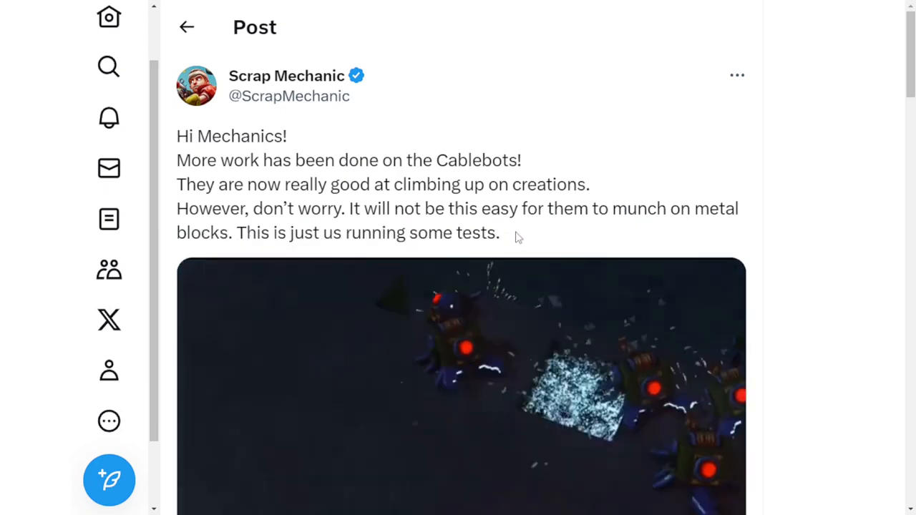
pyautogui.scroll(-3)
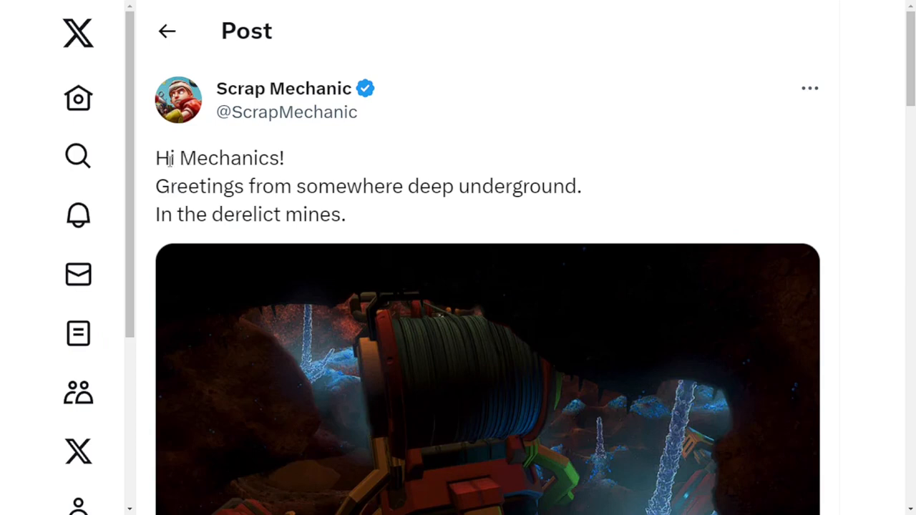
# - View the derelict mines post's cave screenshot, Sep 24, 2023 date, 7,997 views and 533 likes
pyautogui.doubleClick(193, 187)
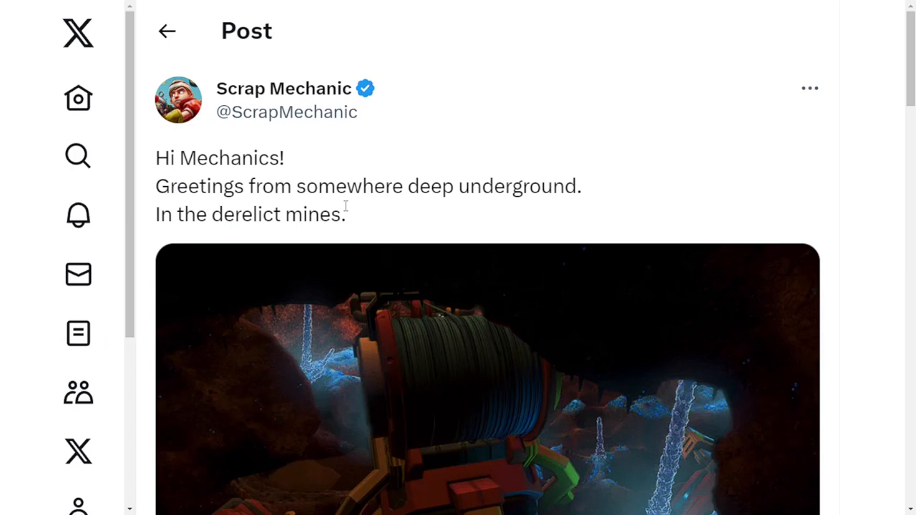
pyautogui.scroll(-3)
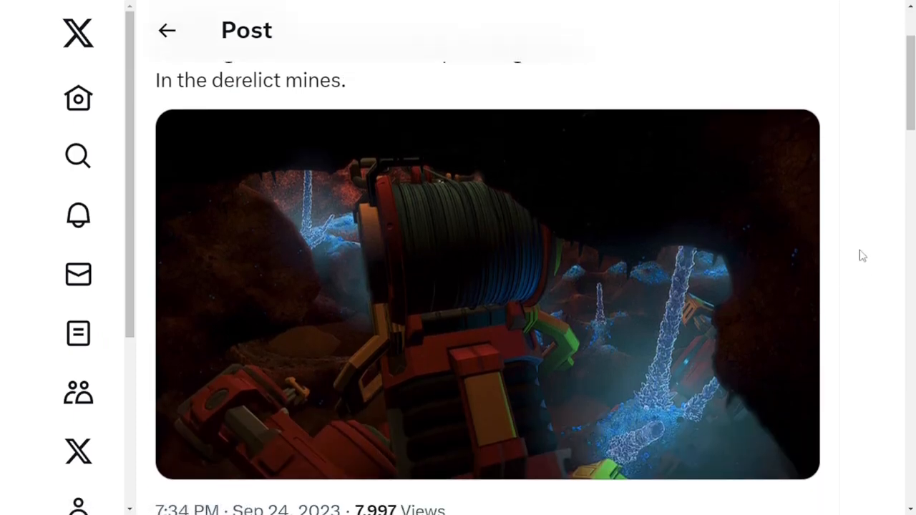
pyautogui.moveTo(433, 264)
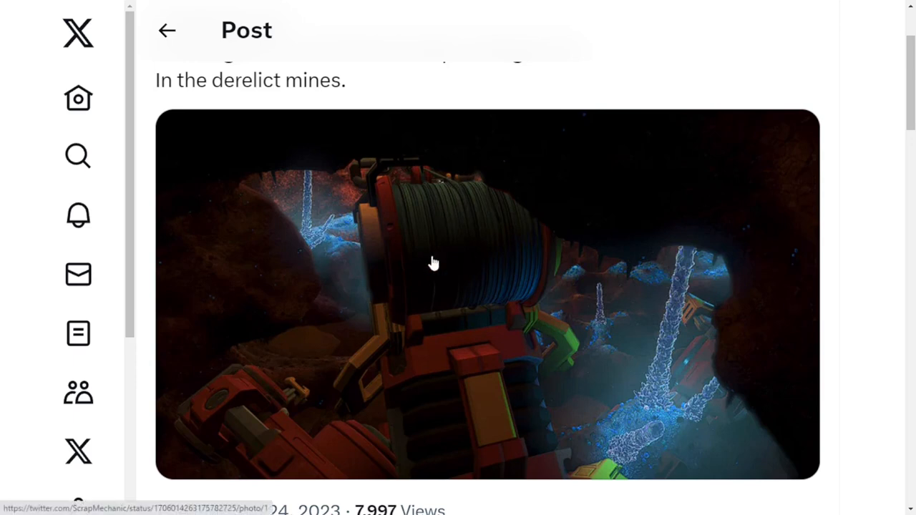
pyautogui.moveTo(454, 197)
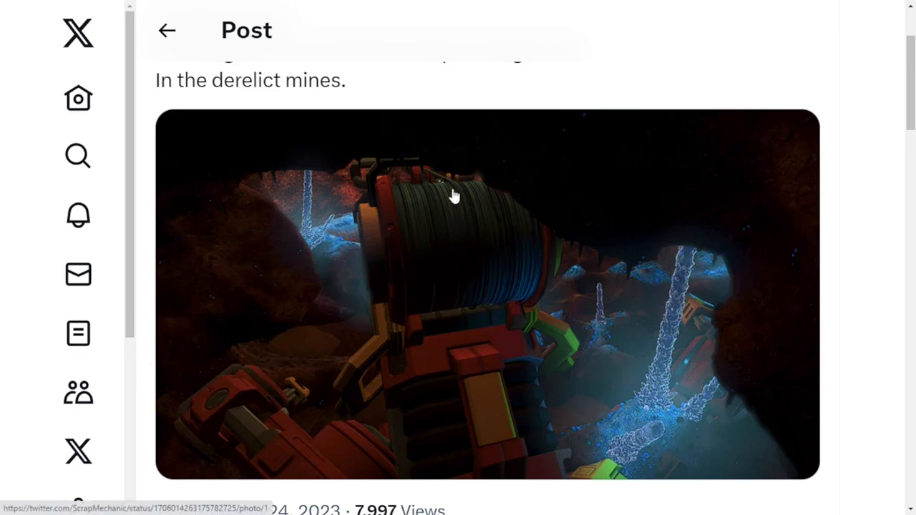
pyautogui.moveTo(423, 179)
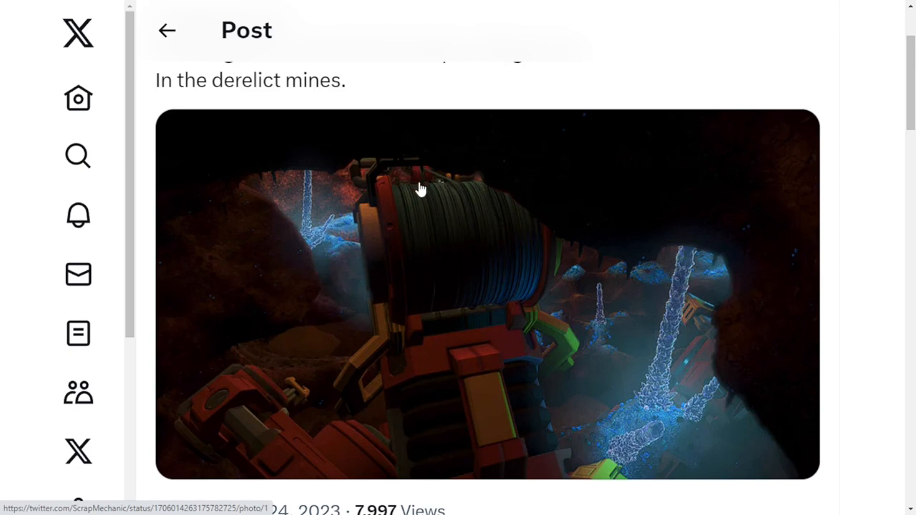
pyautogui.moveTo(377, 167)
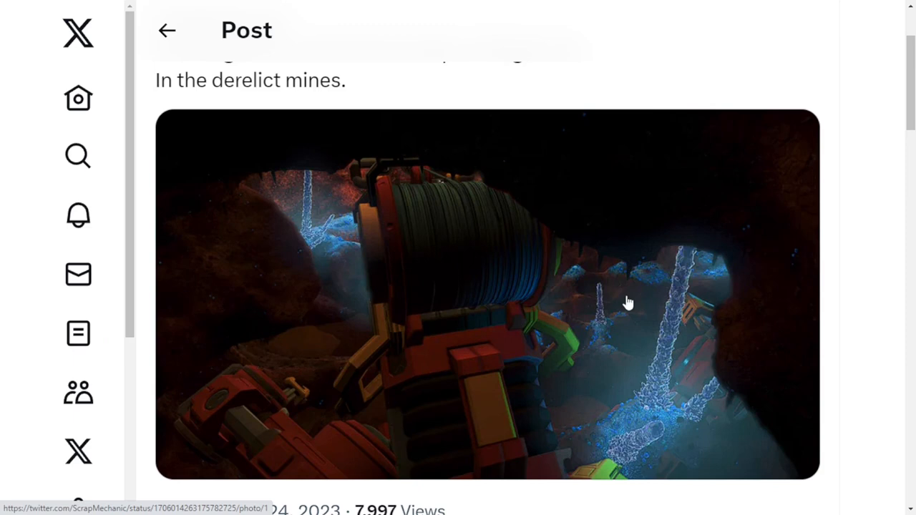
pyautogui.moveTo(660, 311)
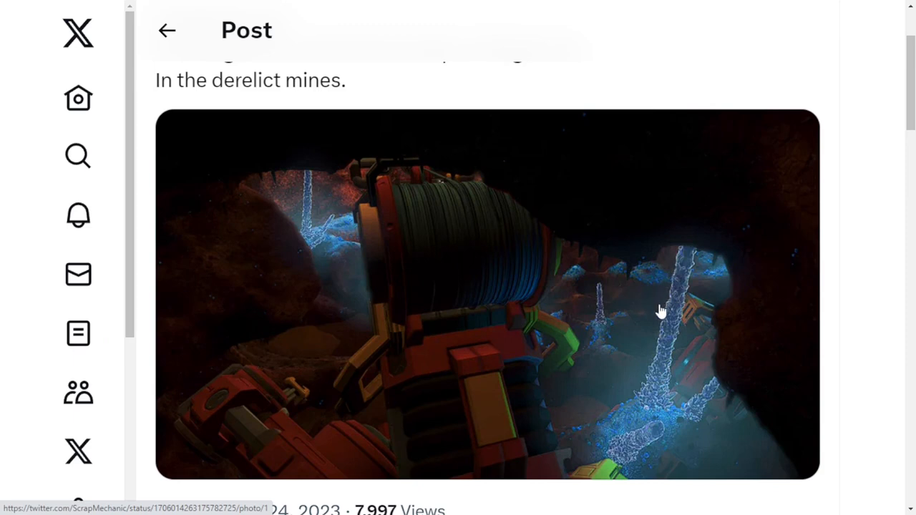
pyautogui.moveTo(642, 406)
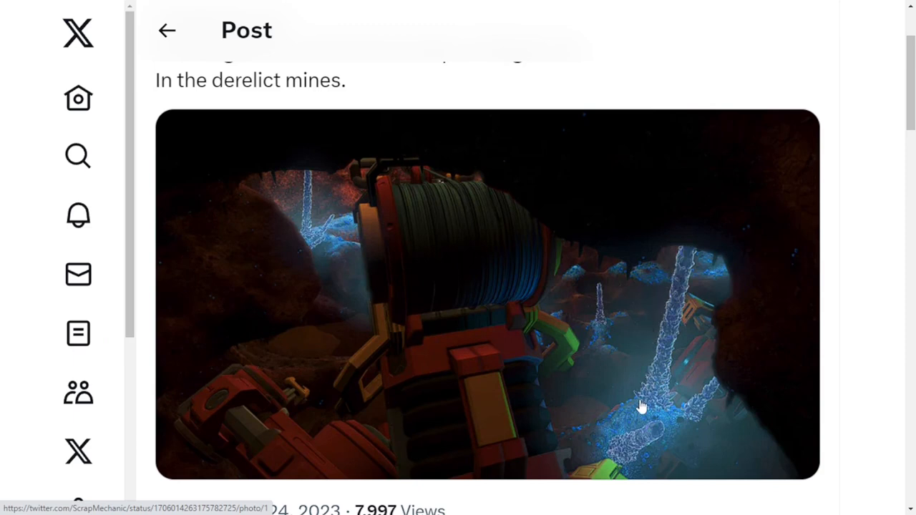
pyautogui.moveTo(659, 417)
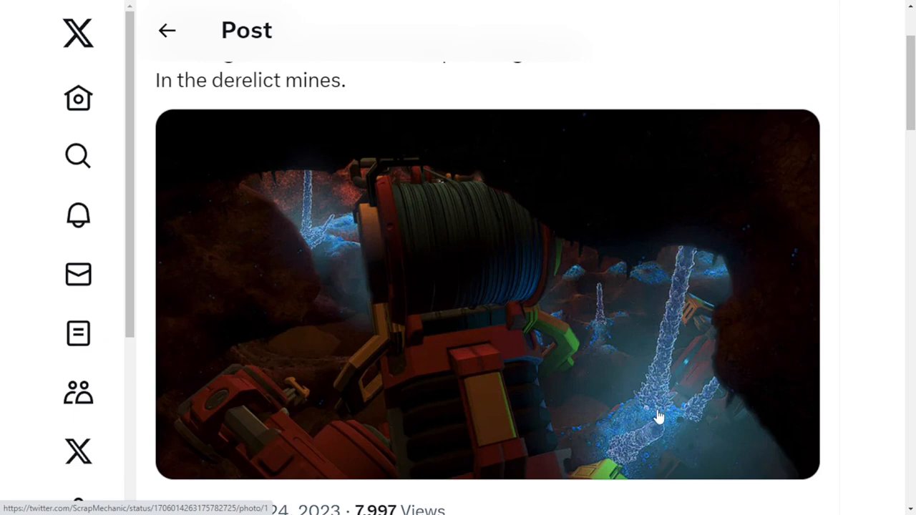
pyautogui.moveTo(661, 430)
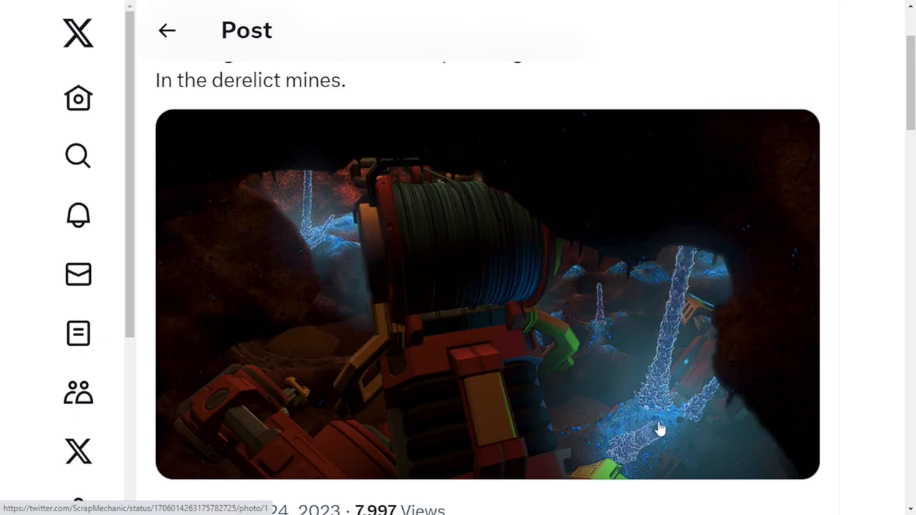
pyautogui.moveTo(651, 438)
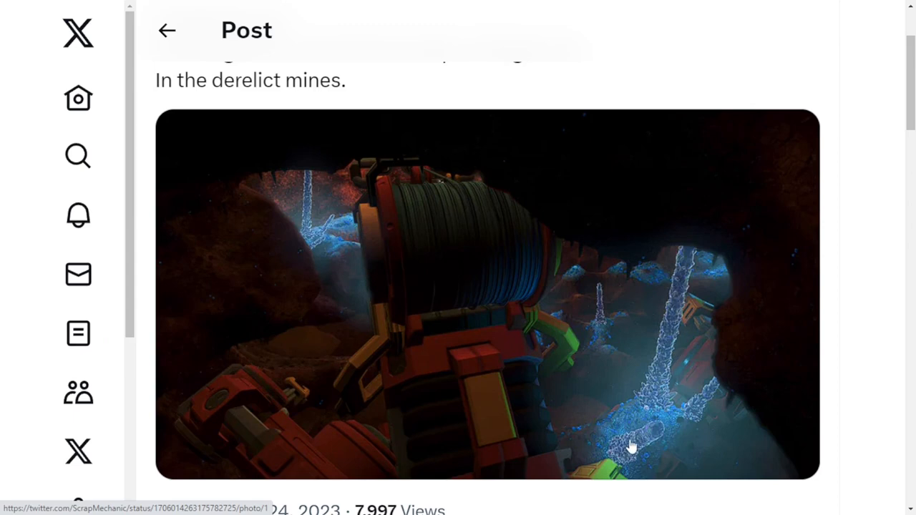
pyautogui.moveTo(383, 385)
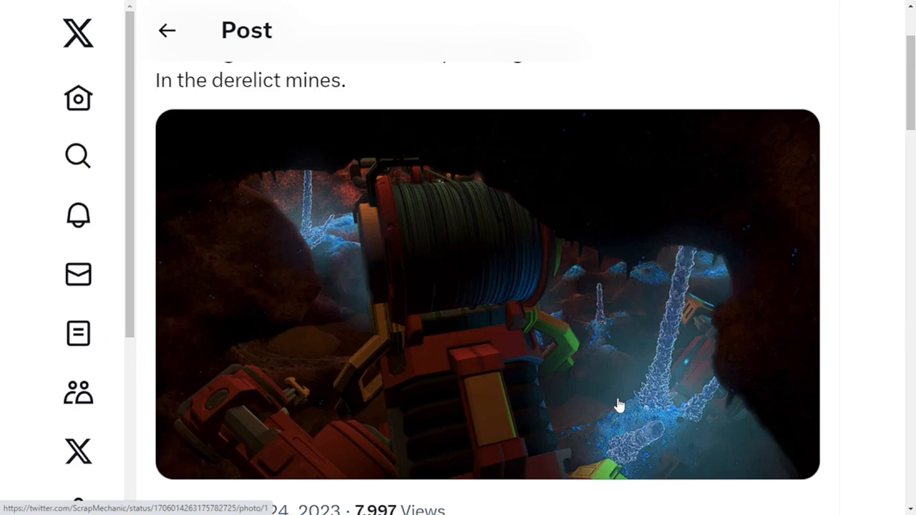
pyautogui.moveTo(654, 426)
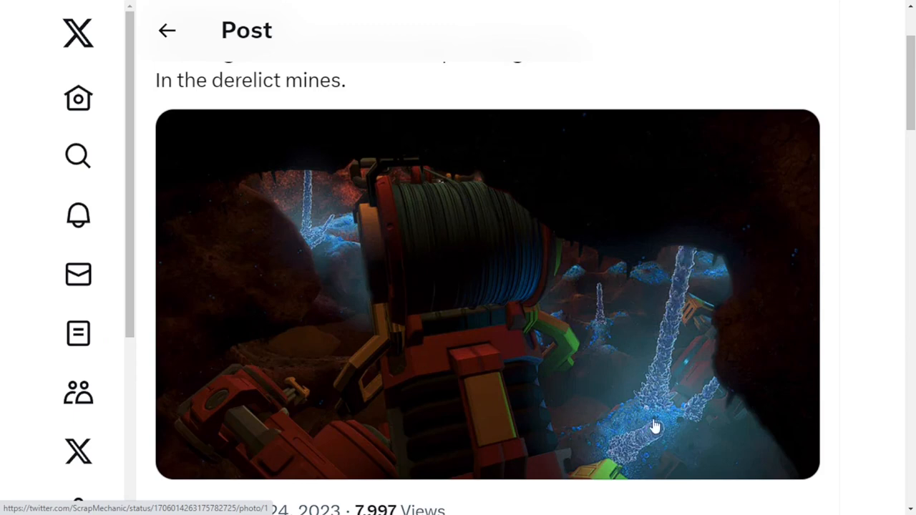
pyautogui.moveTo(657, 385)
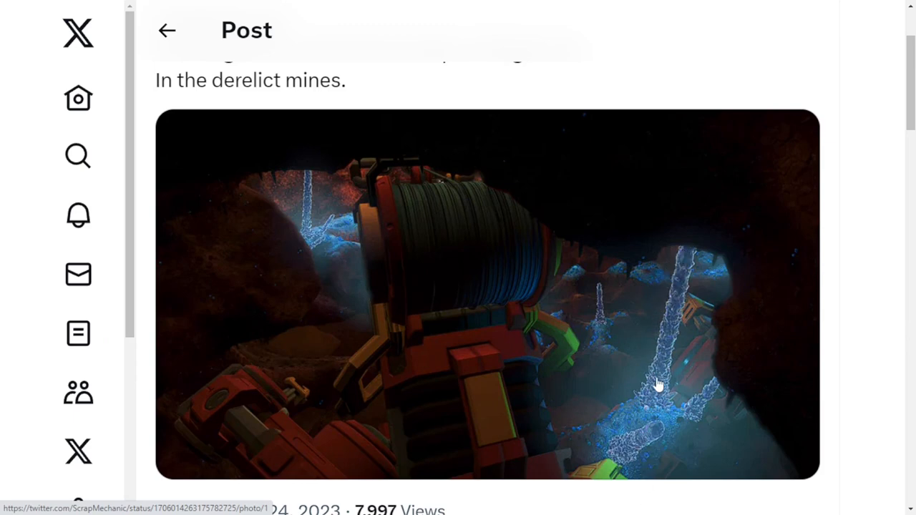
pyautogui.moveTo(645, 238)
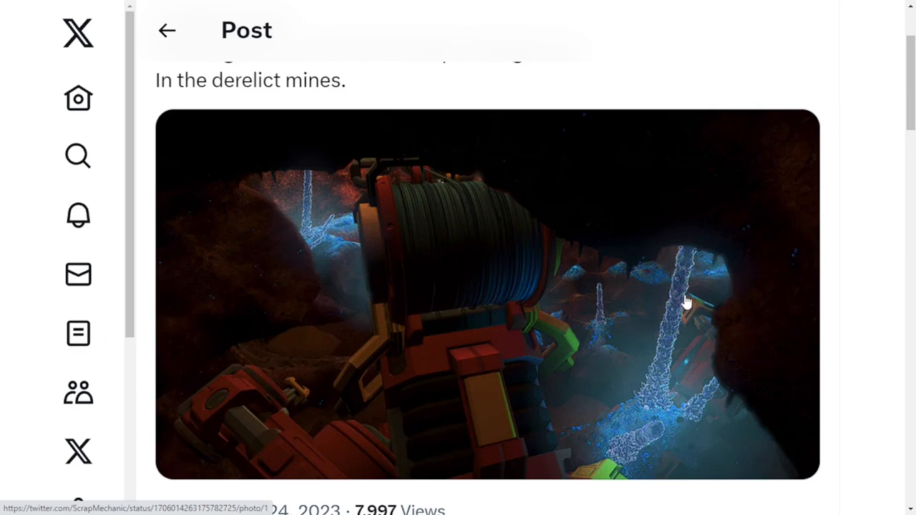
pyautogui.moveTo(657, 404)
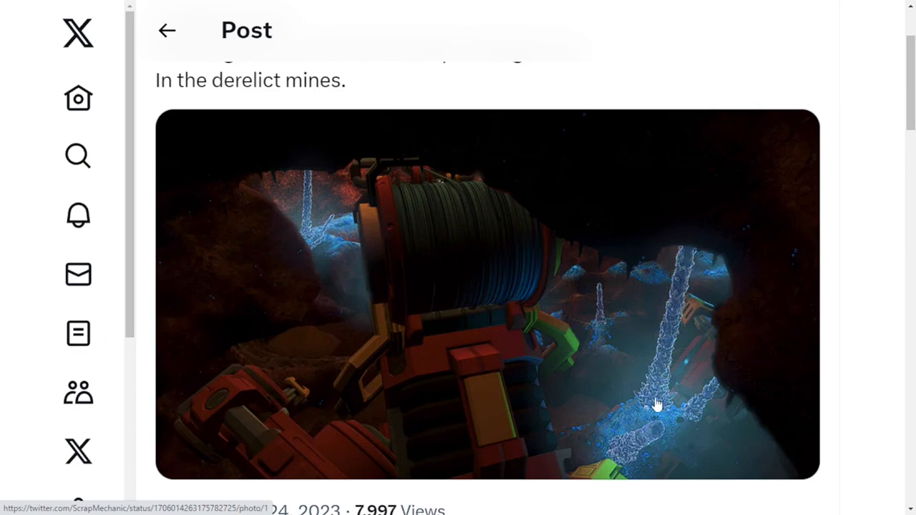
pyautogui.moveTo(686, 270)
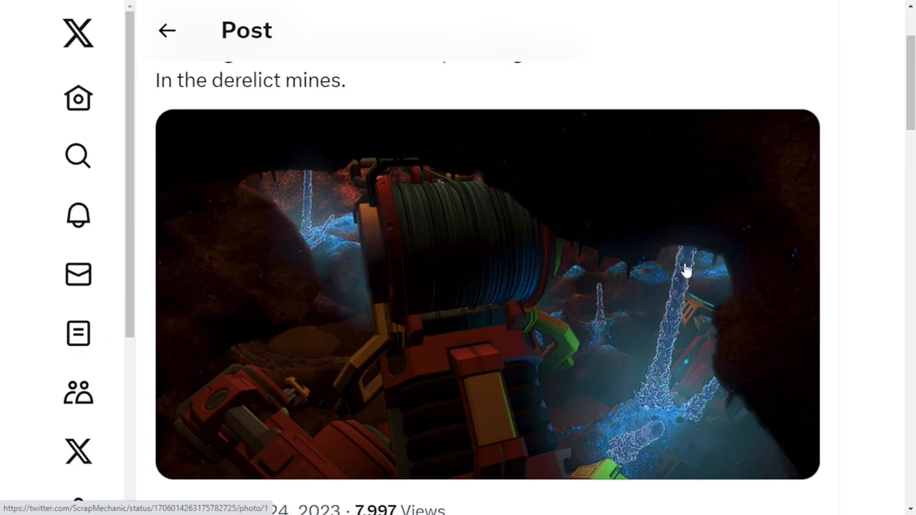
pyautogui.moveTo(676, 301)
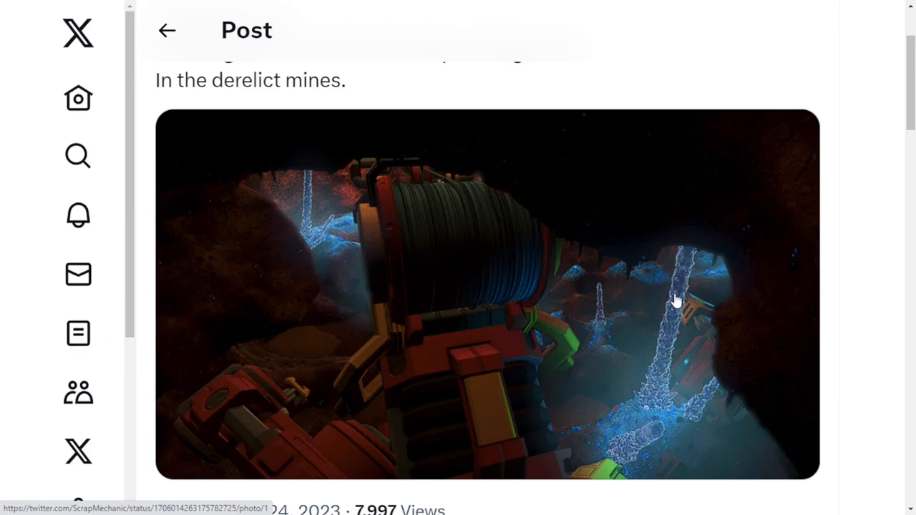
pyautogui.moveTo(658, 337)
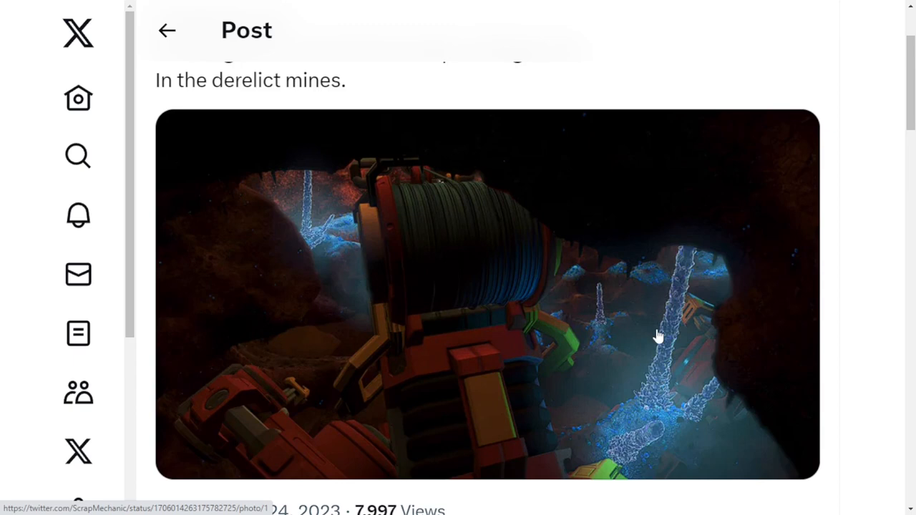
pyautogui.scroll(-3)
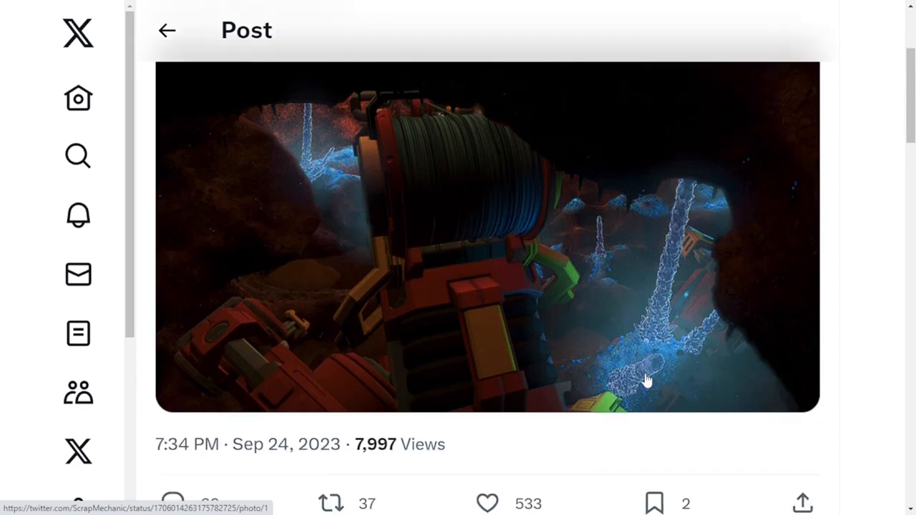
pyautogui.scroll(-3)
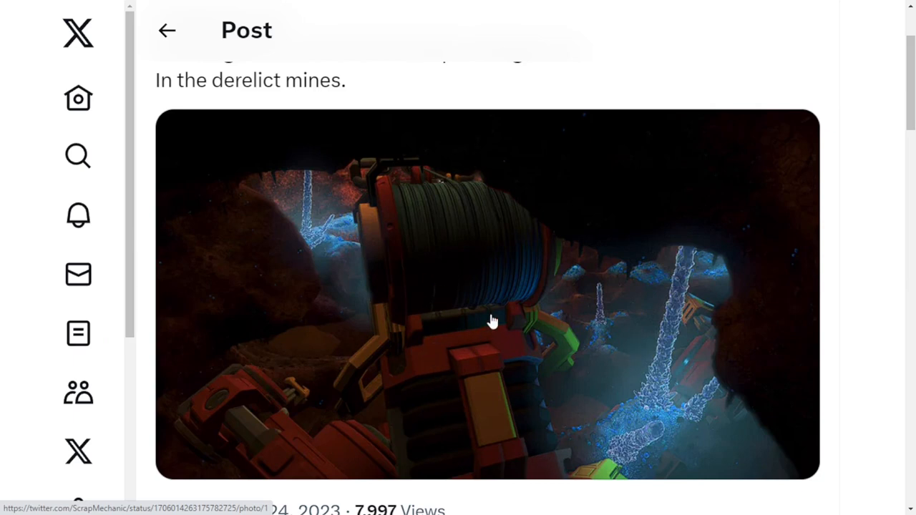
pyautogui.moveTo(545, 372)
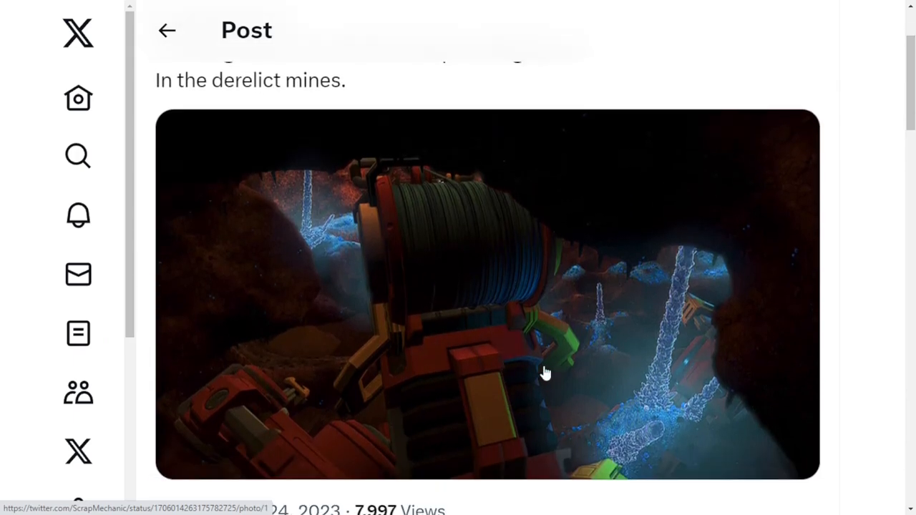
pyautogui.moveTo(526, 326)
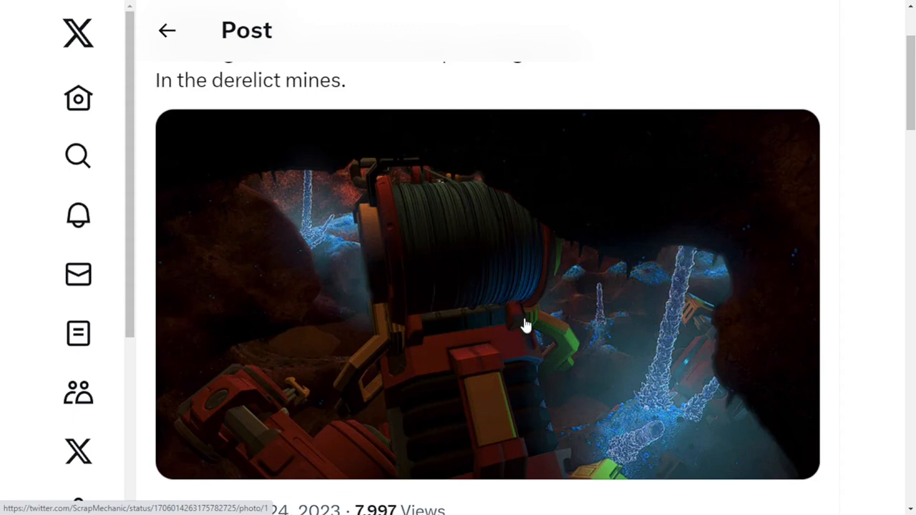
pyautogui.moveTo(685, 289)
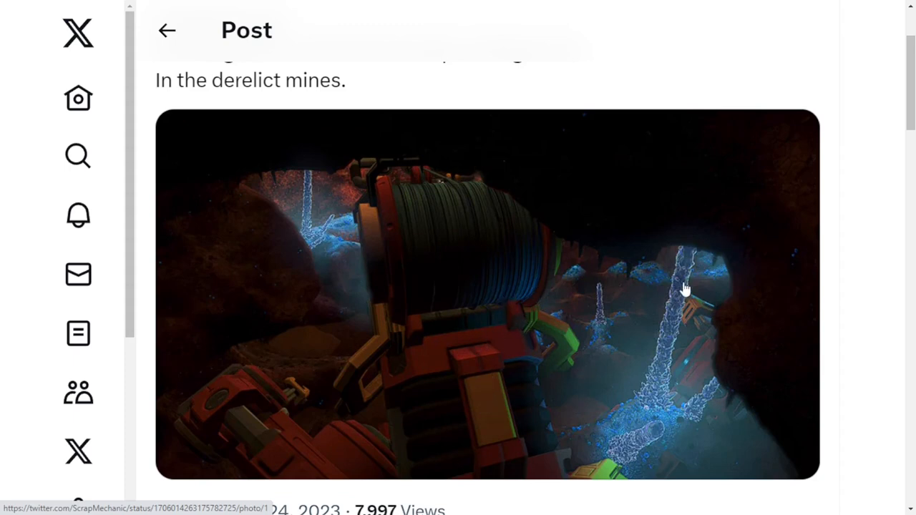
pyautogui.moveTo(394, 95)
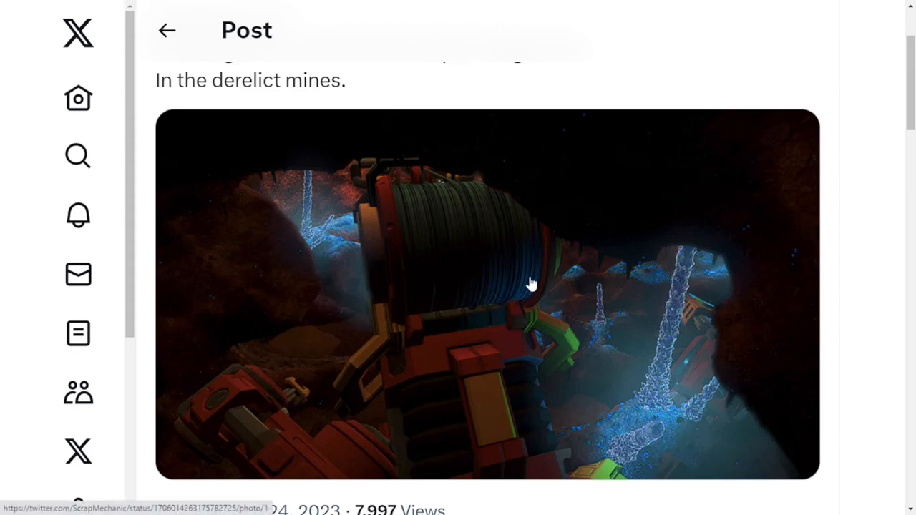
pyautogui.moveTo(742, 261)
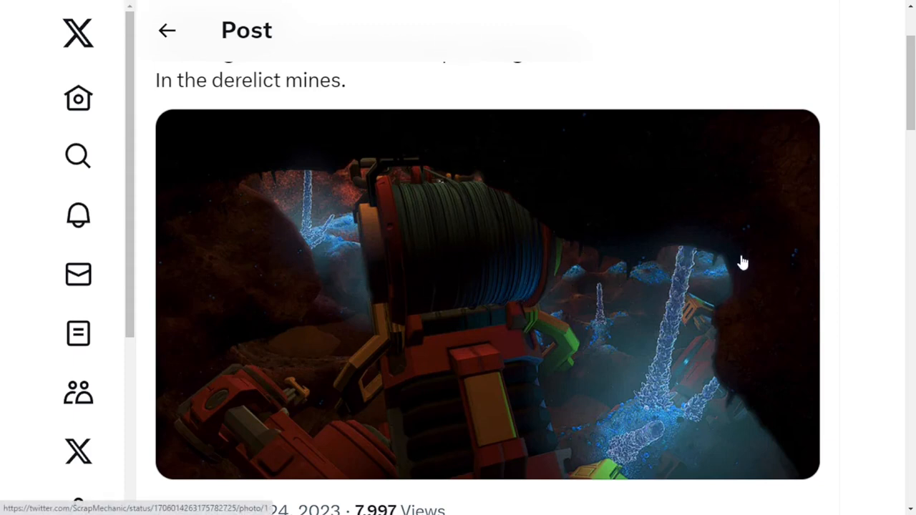
pyautogui.moveTo(657, 256)
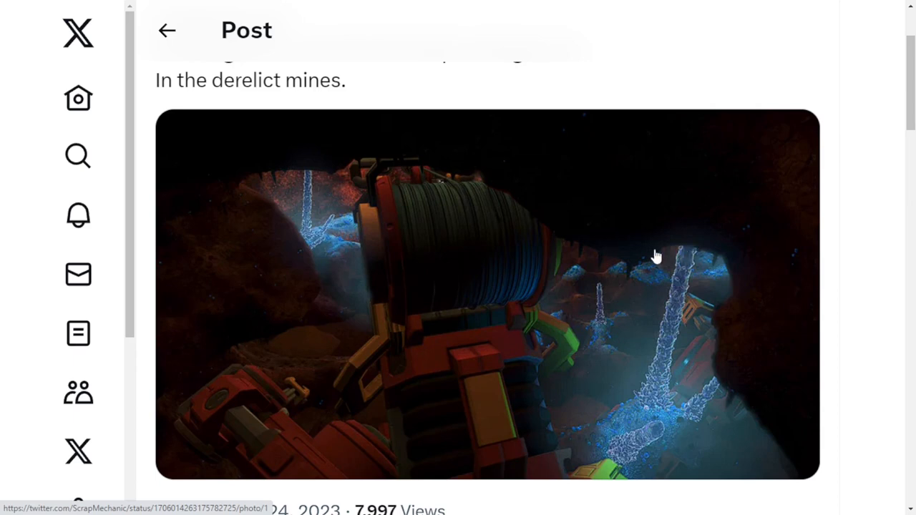
pyautogui.scroll(-3)
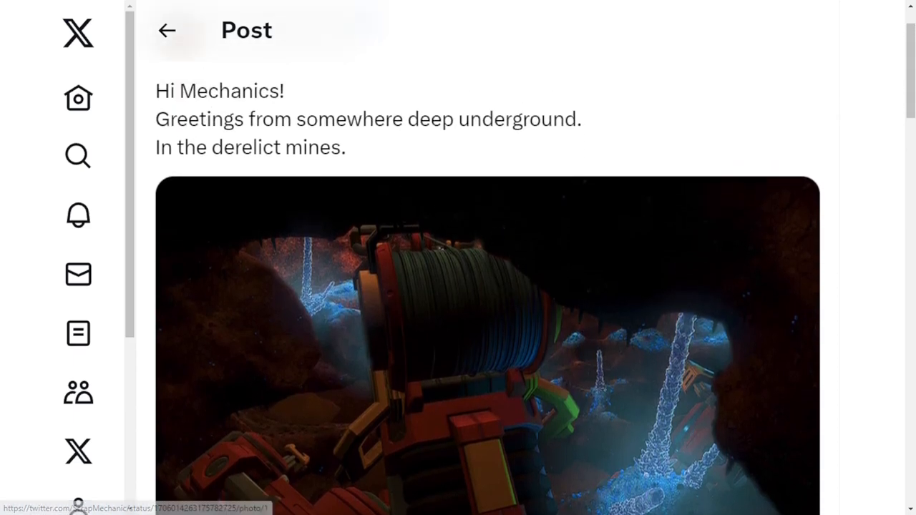
pyautogui.scroll(-3)
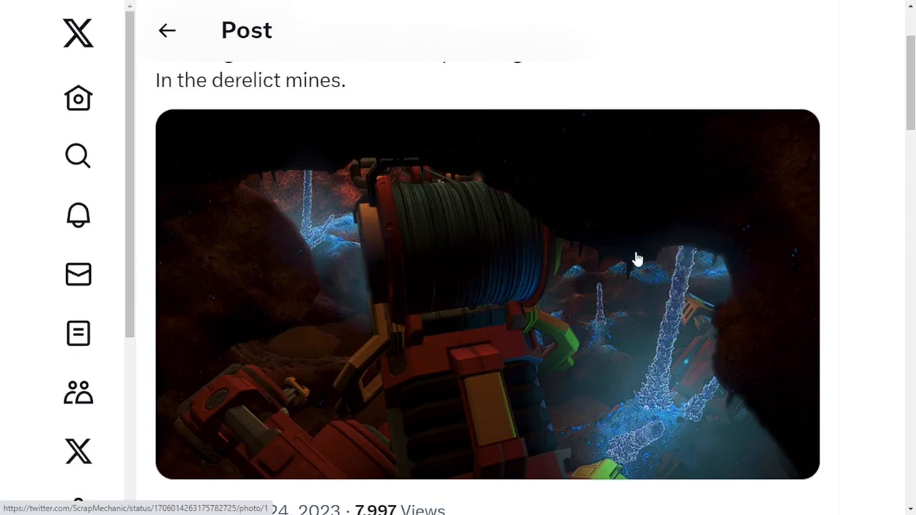
pyautogui.moveTo(256, 120)
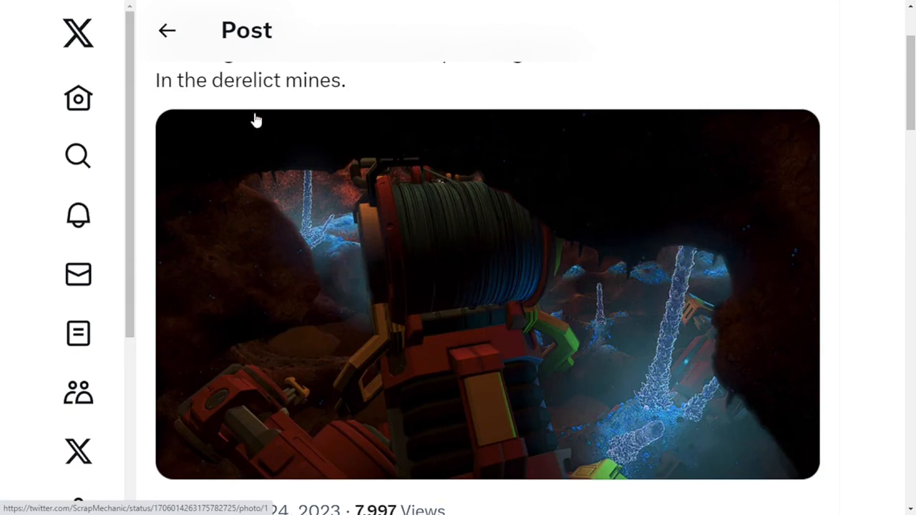